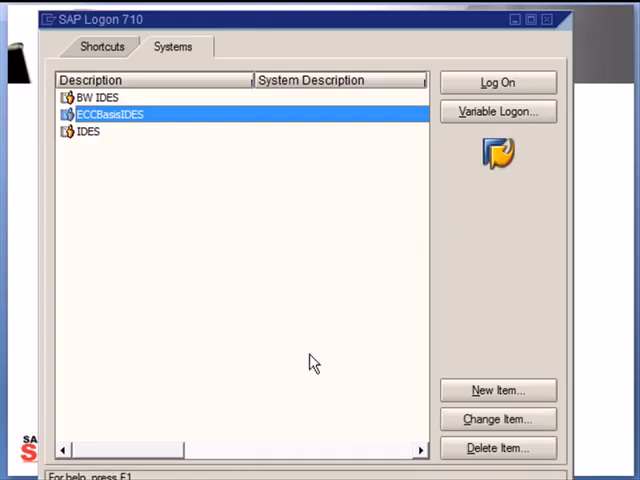
pyautogui.moveTo(132, 114)
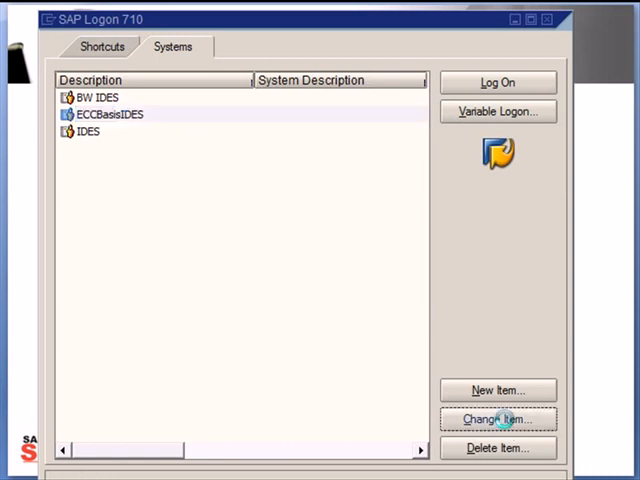
# - Show the ECCBasisIDES connection properties: custom application server, system number 02, system ID
pyautogui.click(498, 418)
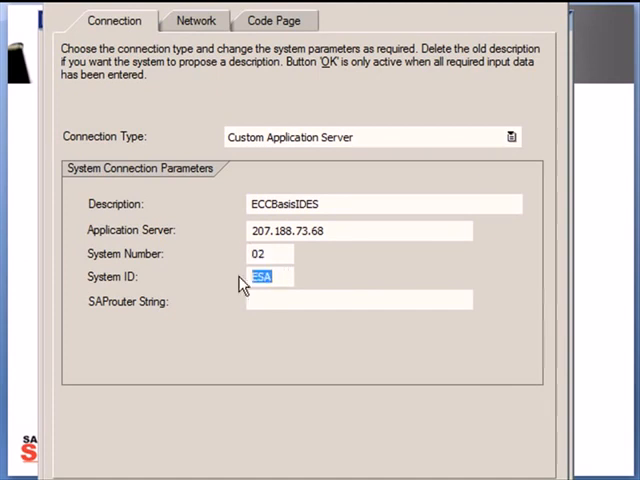
pyautogui.moveTo(308, 288)
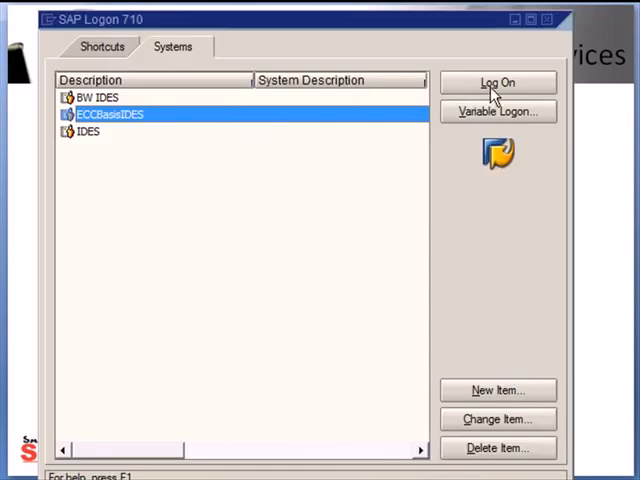
# - Log on to ECCBasisIDES with the user credentials and run SM50 for the process overview
pyautogui.click(496, 82)
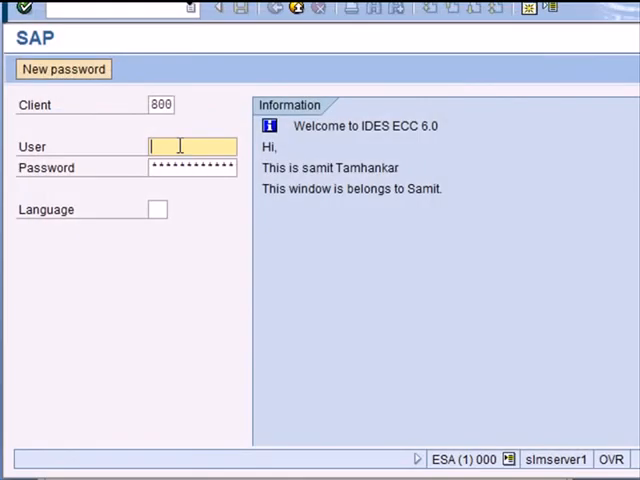
pyautogui.write('use')
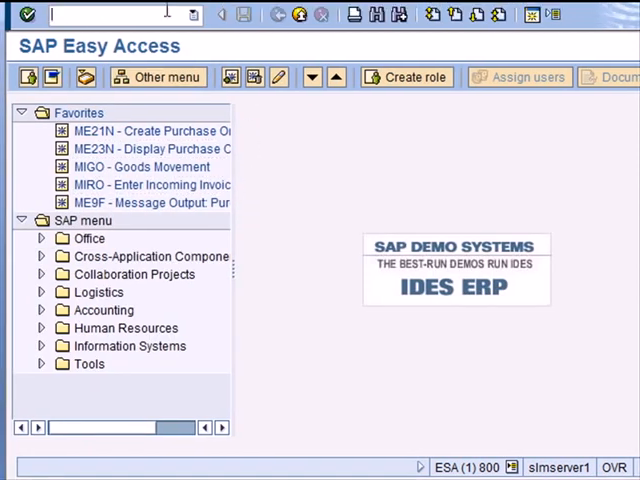
pyautogui.write('sm')
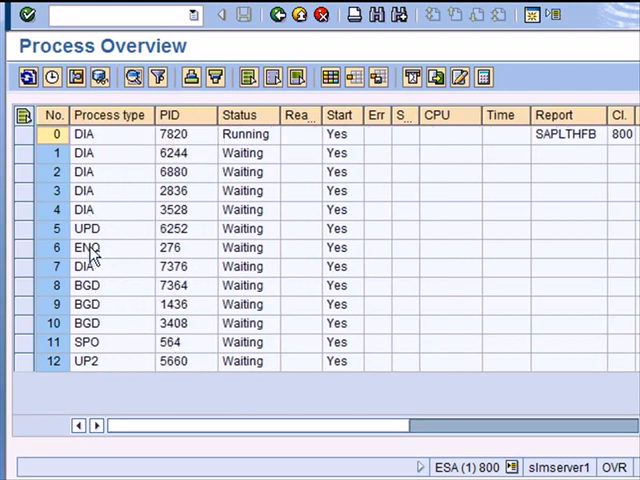
pyautogui.moveTo(100, 156)
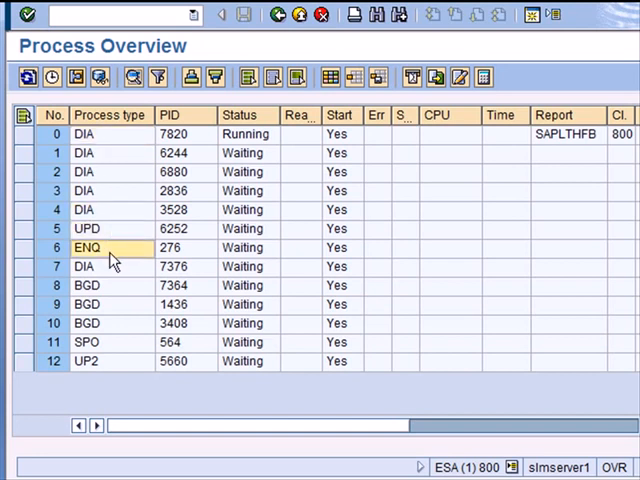
pyautogui.click(84, 266)
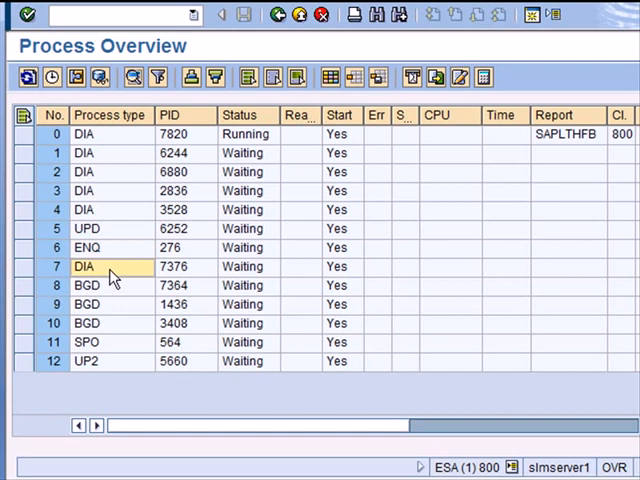
pyautogui.moveTo(118, 296)
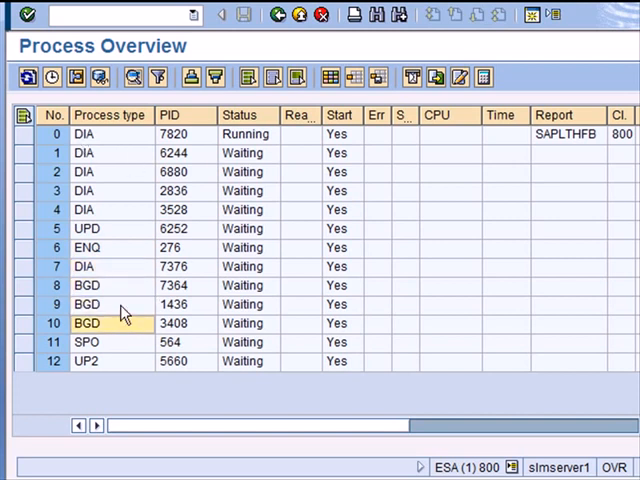
pyautogui.click(88, 342)
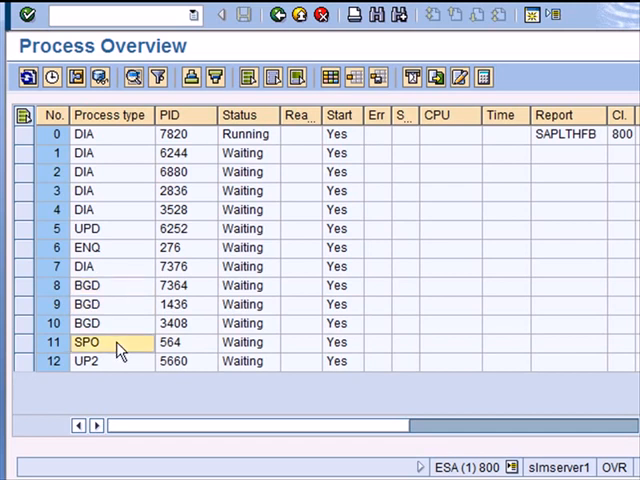
pyautogui.moveTo(120, 362)
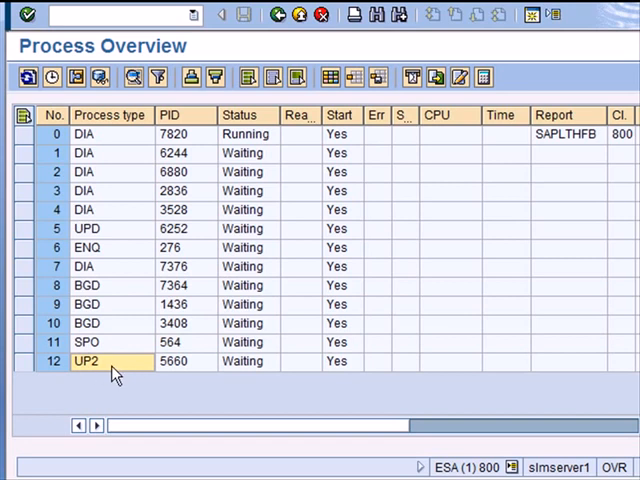
pyautogui.moveTo(330, 440)
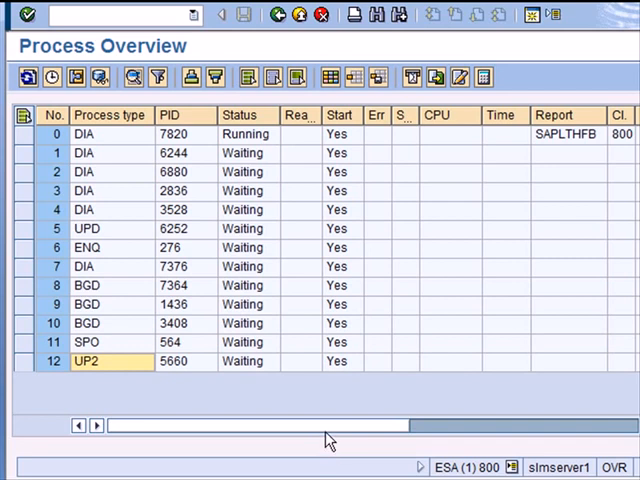
pyautogui.hscroll(3)
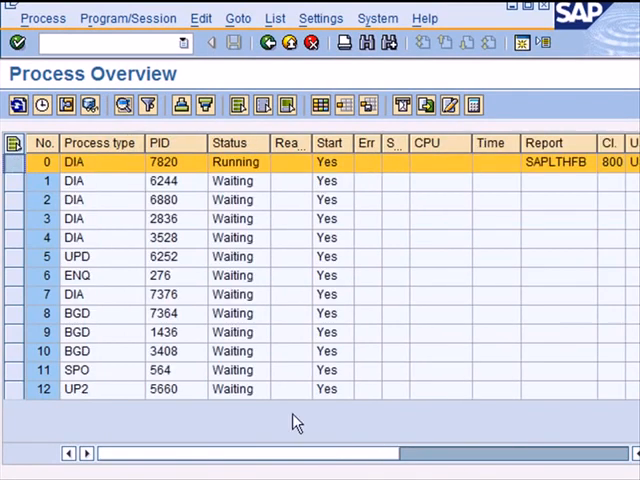
pyautogui.moveTo(178, 174)
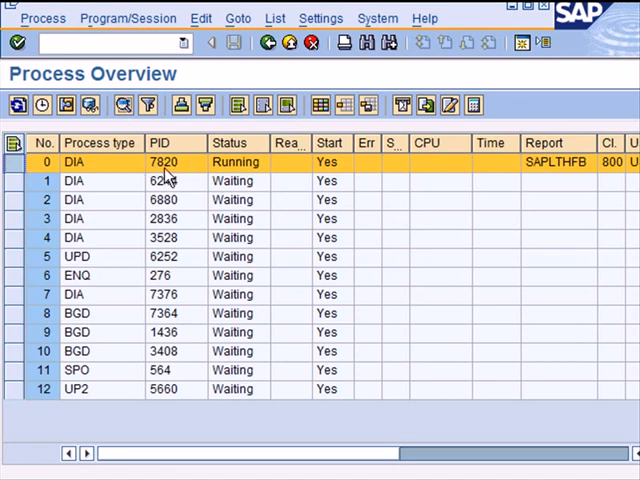
pyautogui.moveTo(262, 168)
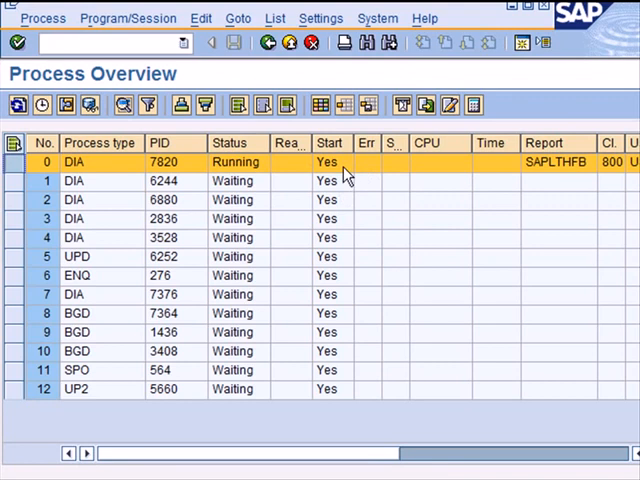
# - Reveal the client 800 and user name columns of the running work process
pyautogui.hscroll(3)
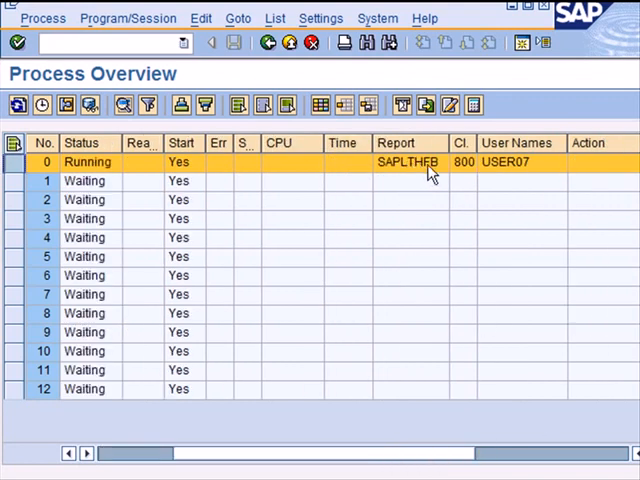
pyautogui.moveTo(562, 220)
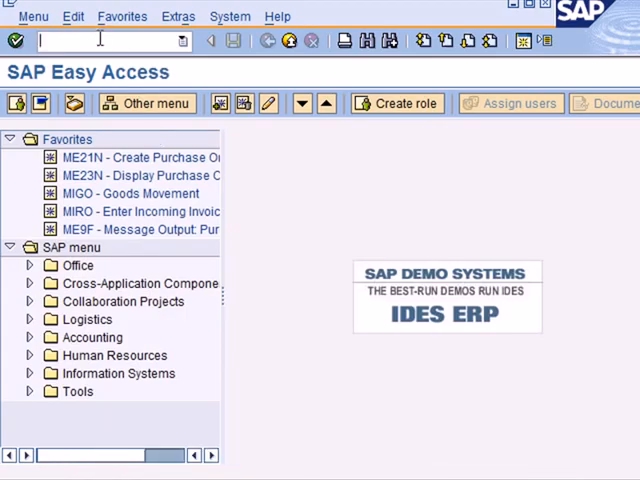
# - Run SM04 to list logged-on users USER07 and USER09 and browse the User menu actions
pyautogui.write('sm')
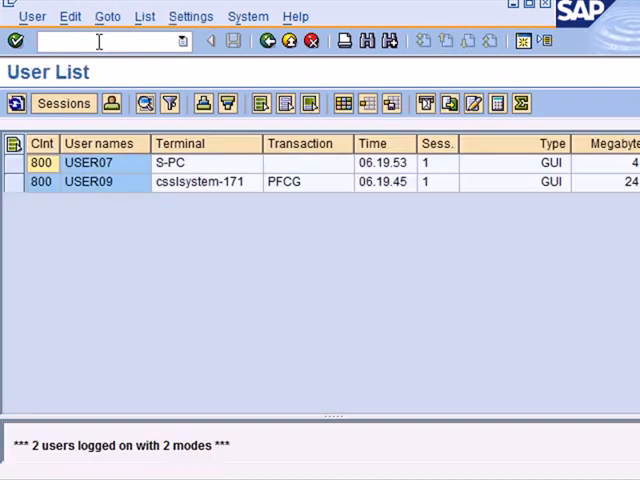
pyautogui.moveTo(272, 242)
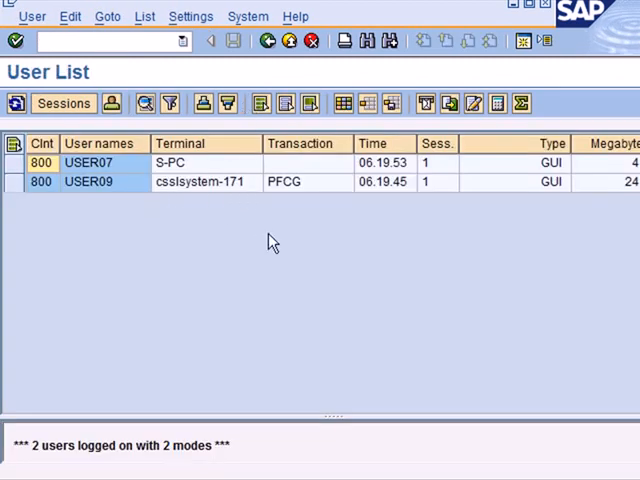
pyautogui.moveTo(100, 190)
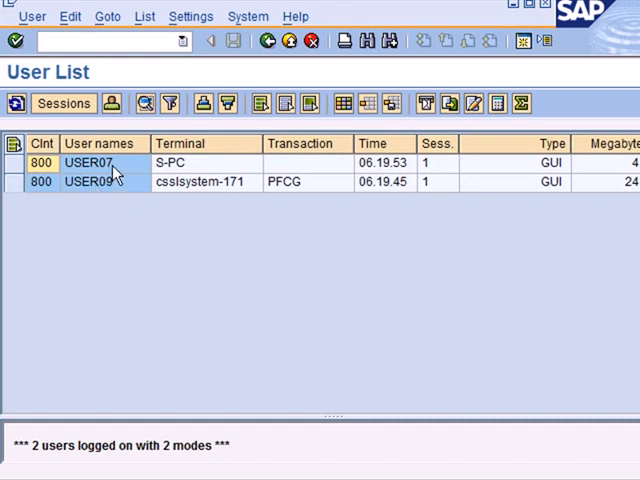
pyautogui.click(96, 164)
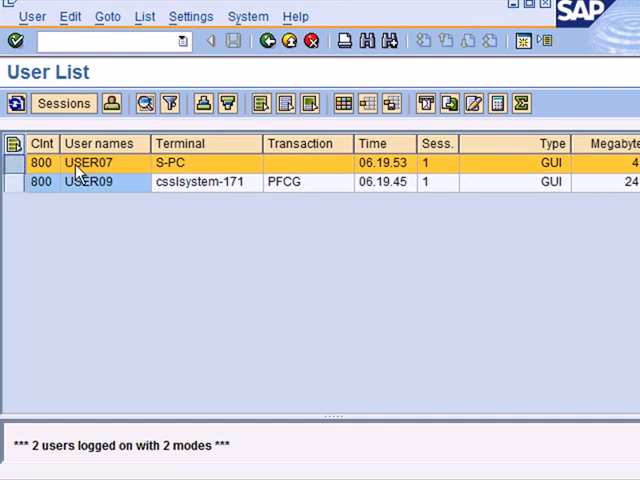
pyautogui.moveTo(310, 170)
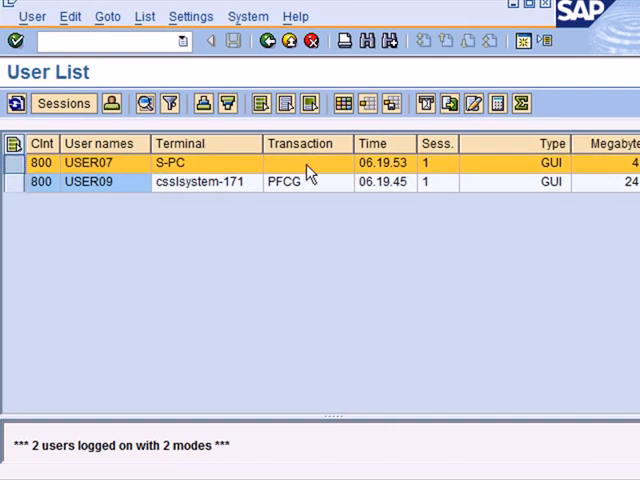
pyautogui.moveTo(344, 178)
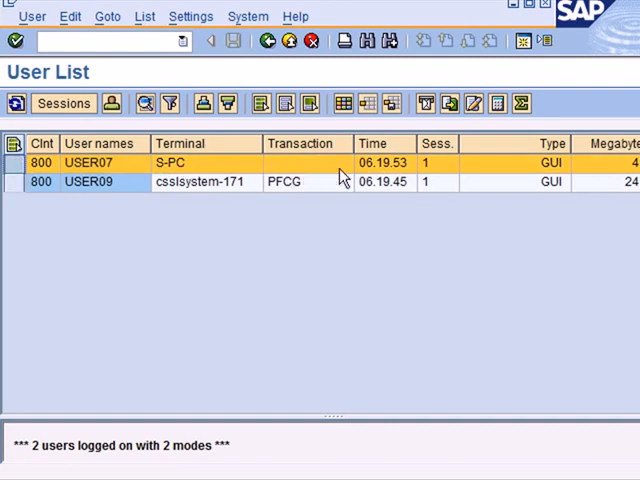
pyautogui.moveTo(396, 180)
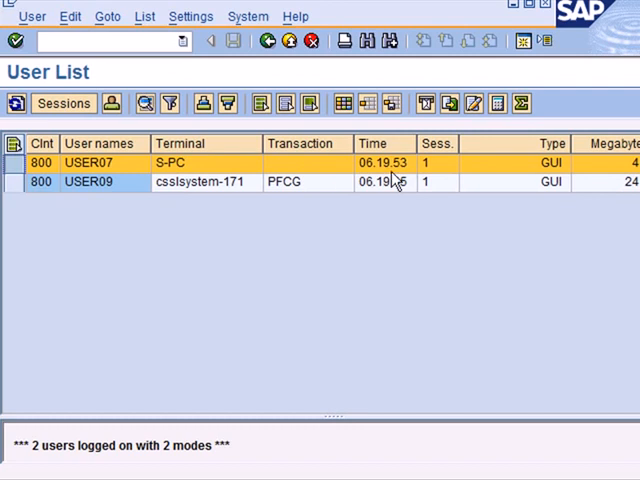
pyautogui.moveTo(548, 172)
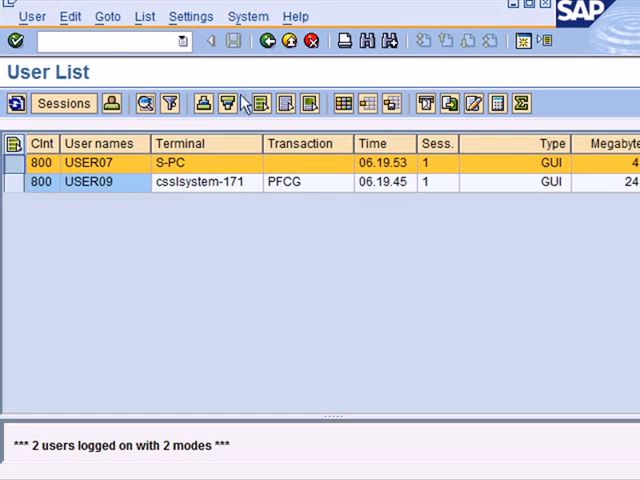
pyautogui.click(32, 16)
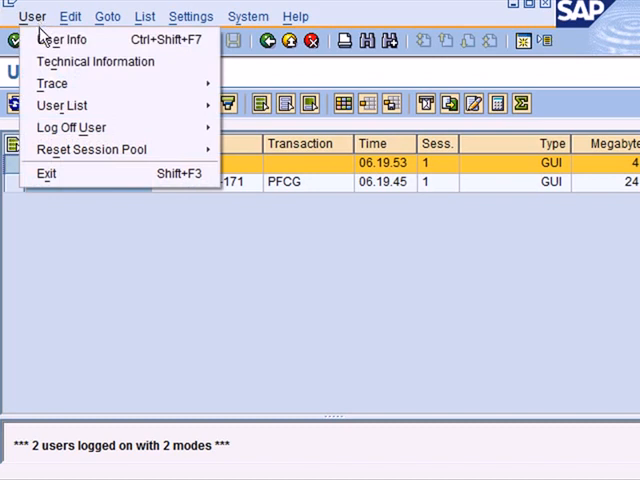
pyautogui.moveTo(52, 84)
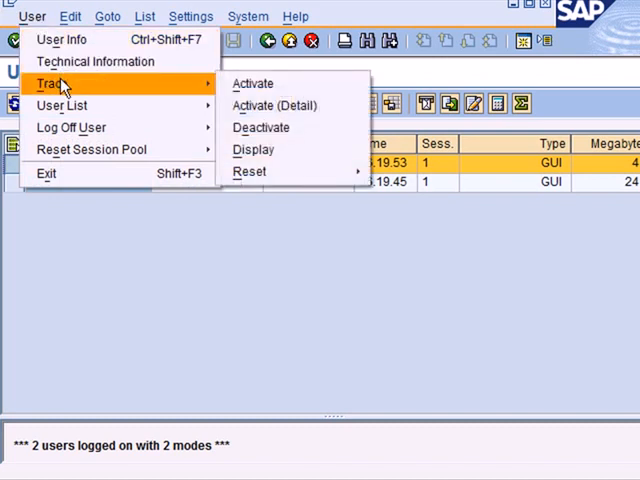
pyautogui.moveTo(64, 104)
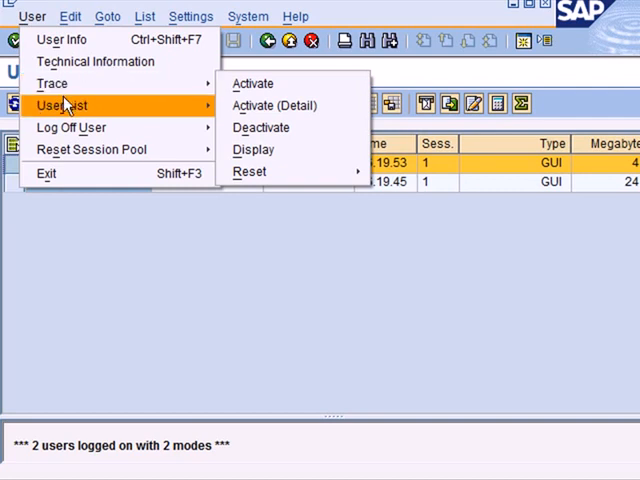
pyautogui.moveTo(68, 128)
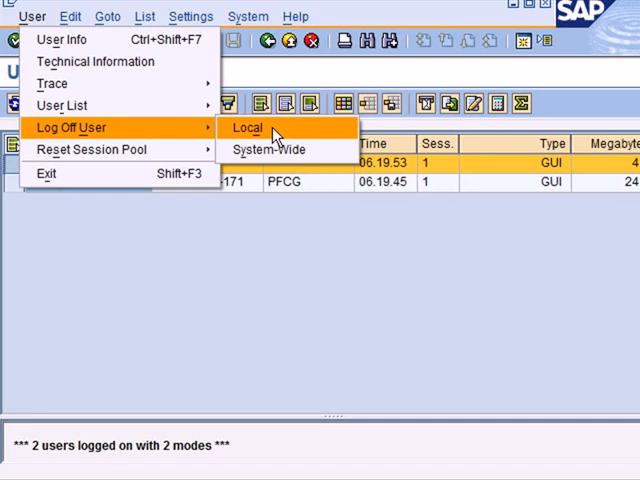
pyautogui.moveTo(270, 148)
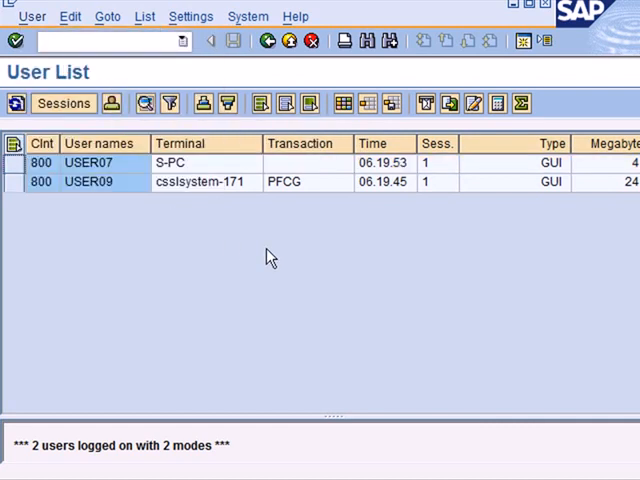
pyautogui.moveTo(304, 252)
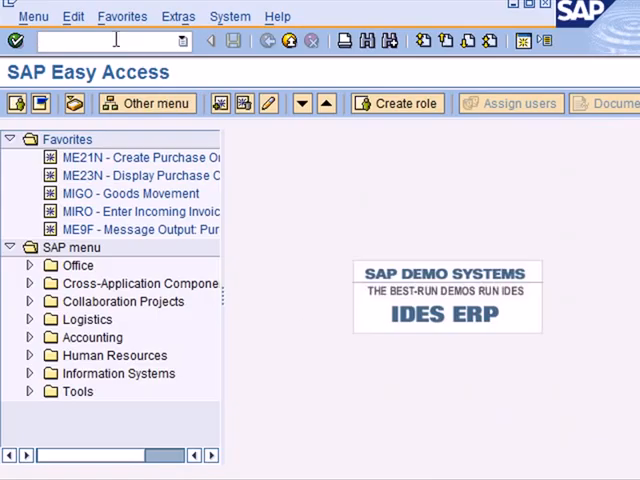
pyautogui.write('sm')
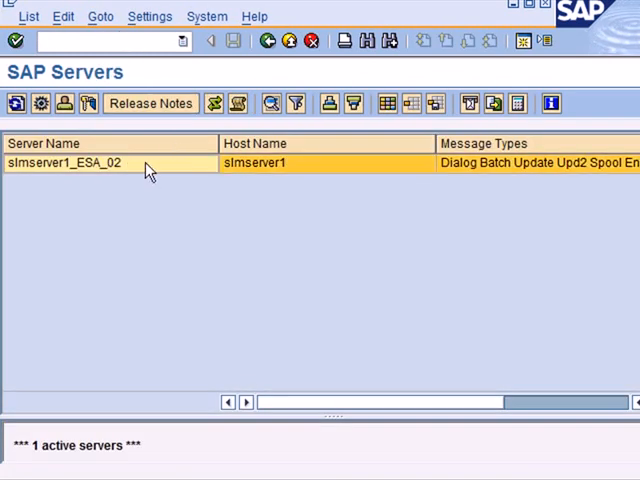
pyautogui.moveTo(150, 16)
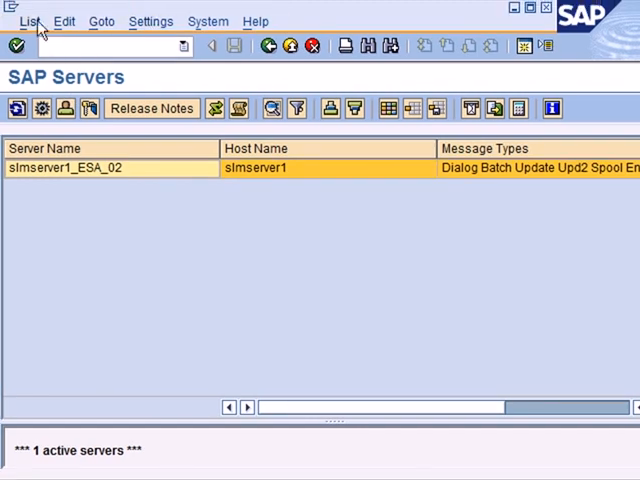
pyautogui.click(100, 20)
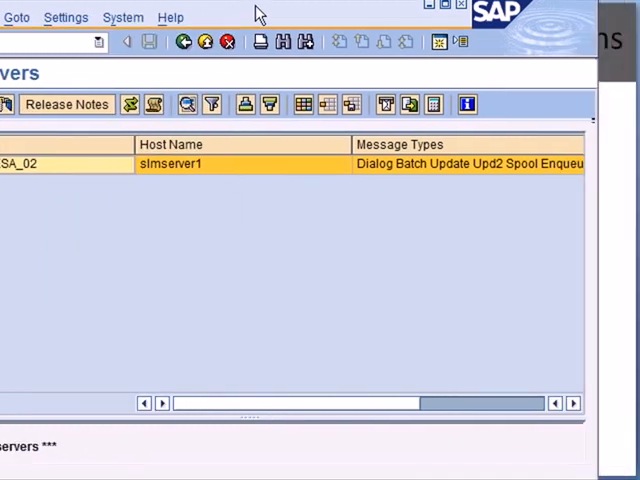
pyautogui.click(16, 16)
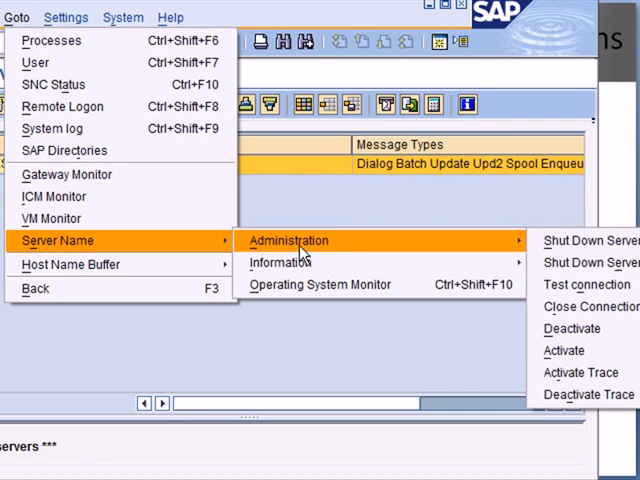
pyautogui.moveTo(520, 244)
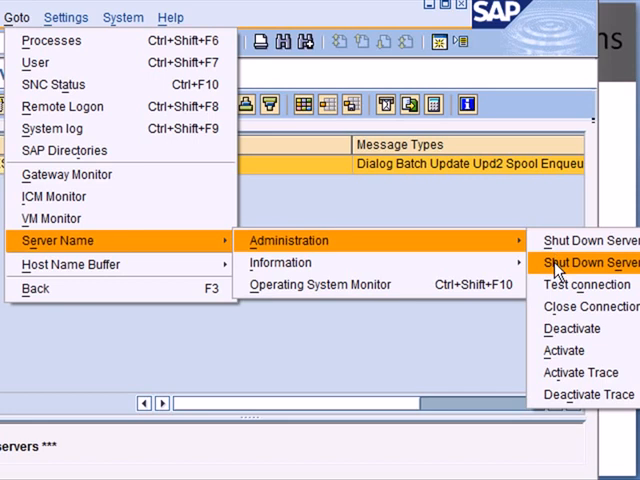
pyautogui.moveTo(568, 350)
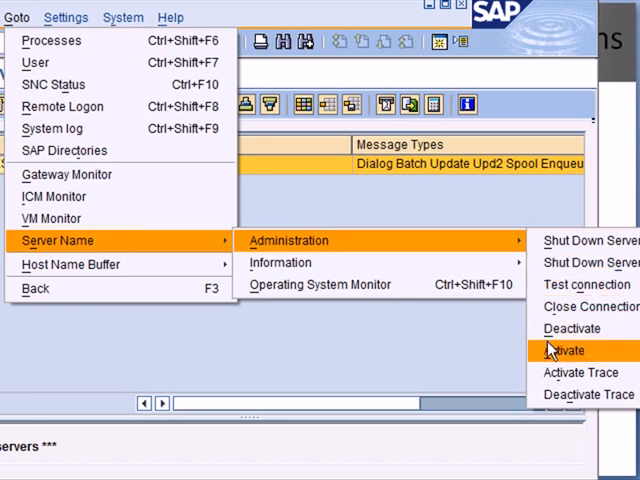
pyautogui.moveTo(584, 272)
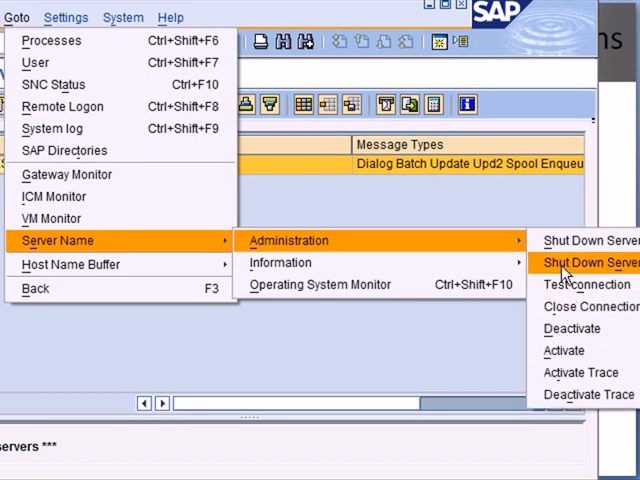
pyautogui.moveTo(370, 28)
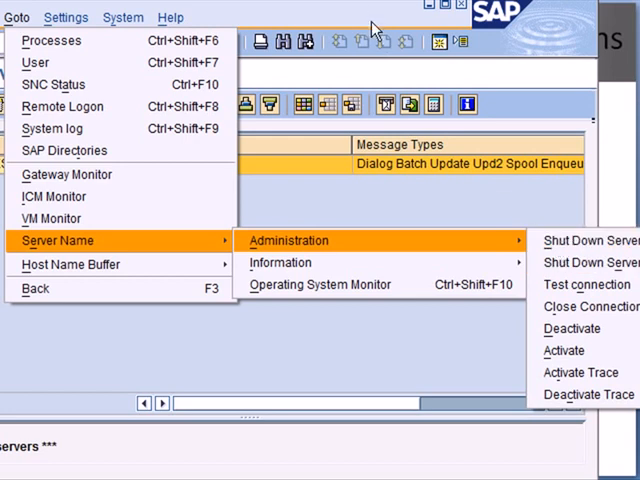
pyautogui.moveTo(324, 86)
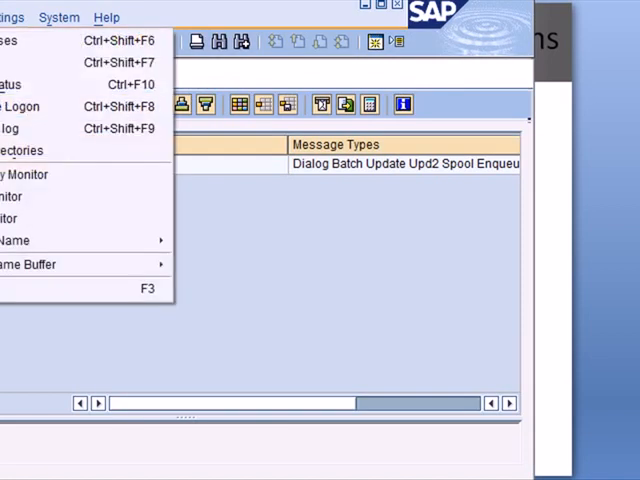
pyautogui.moveTo(80, 240)
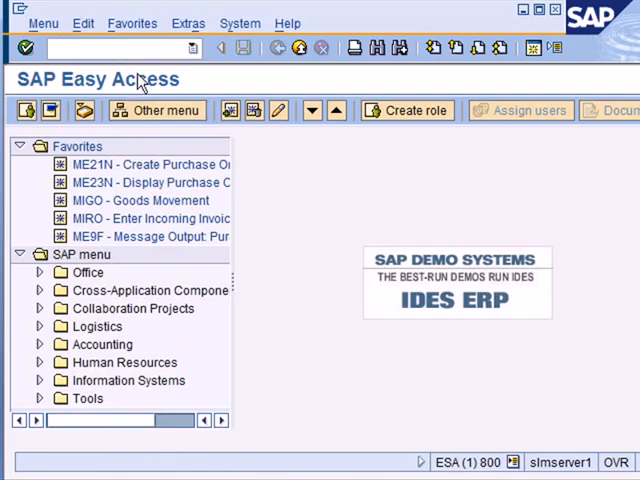
# - In SM37 include scheduled jobs and widen the user name from USER07 to * for all users
pyautogui.write('sm')
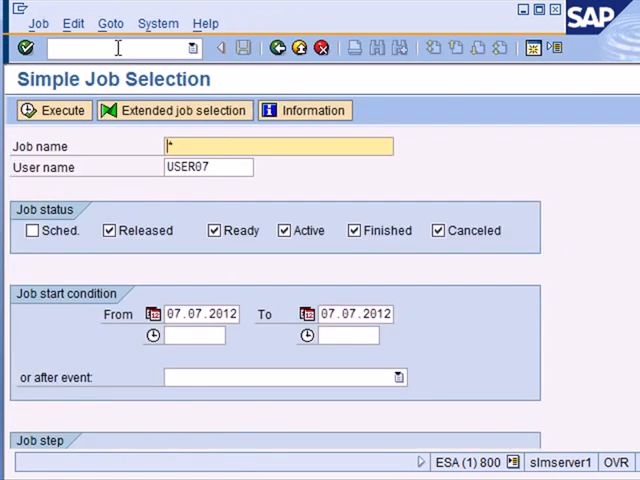
pyautogui.click(208, 168)
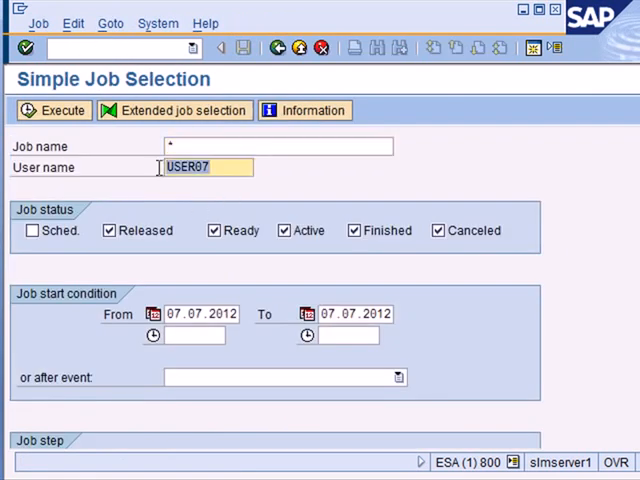
pyautogui.click(32, 230)
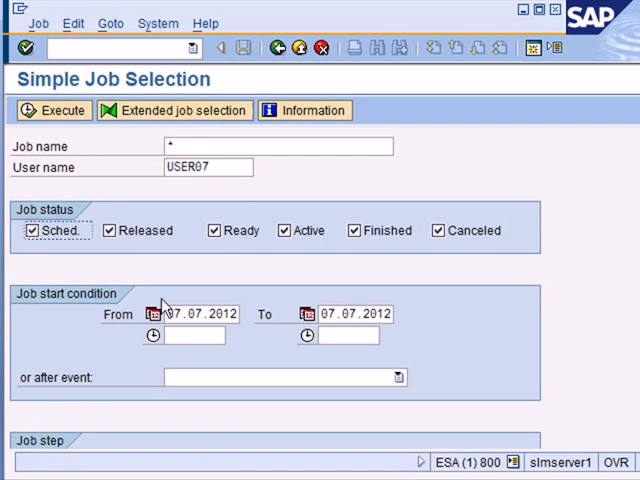
pyautogui.click(56, 110)
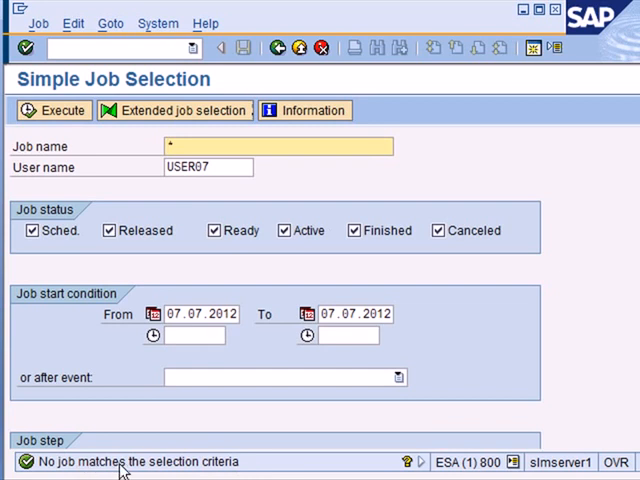
pyautogui.click(208, 168)
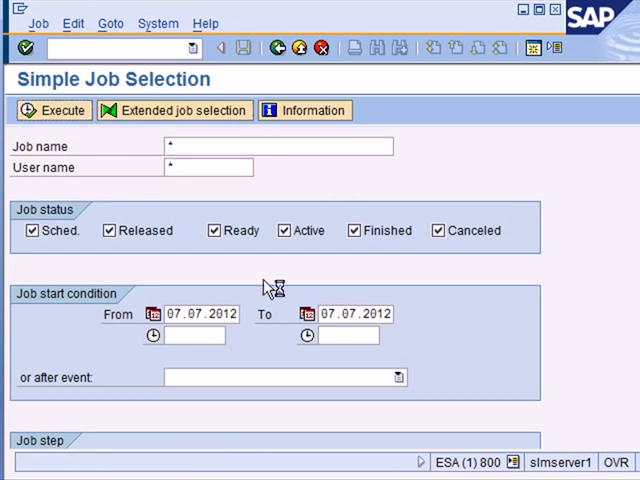
pyautogui.moveTo(362, 314)
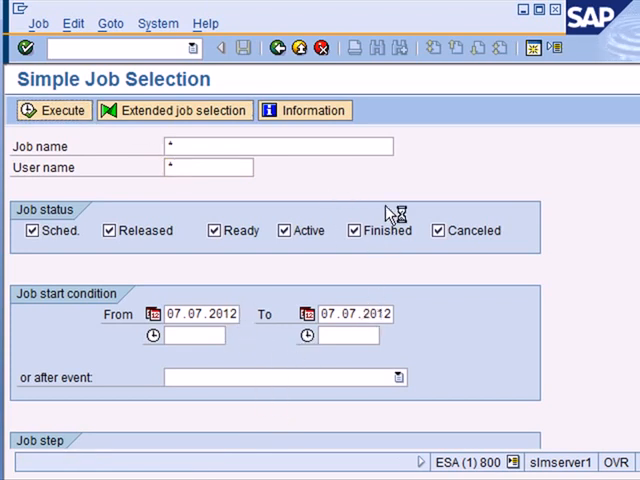
pyautogui.moveTo(348, 188)
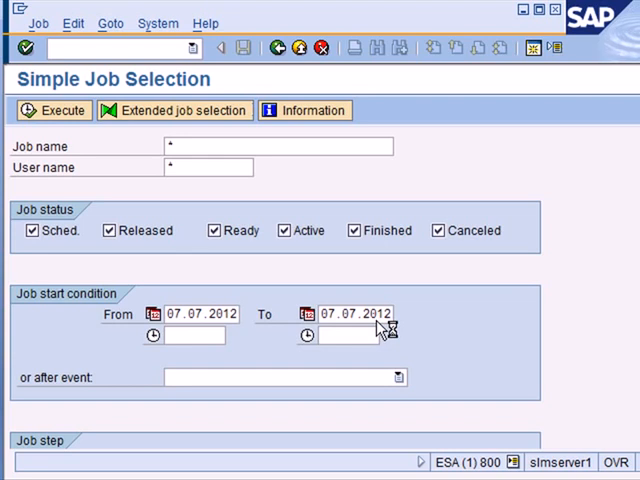
pyautogui.moveTo(448, 196)
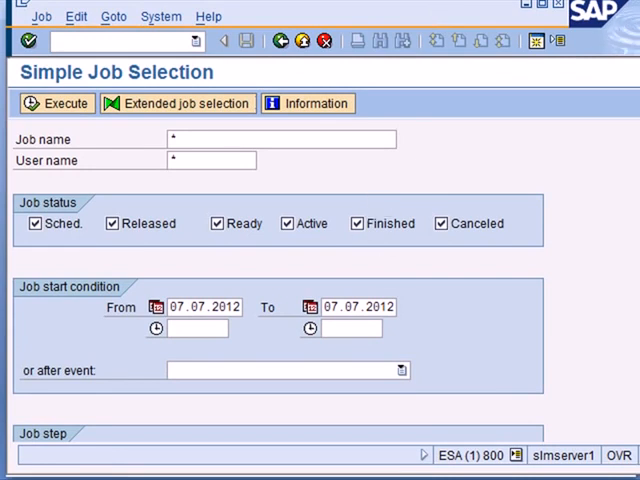
# - Execute the job search to list 07.07.2012 jobs from all users with their statuses
pyautogui.click(56, 104)
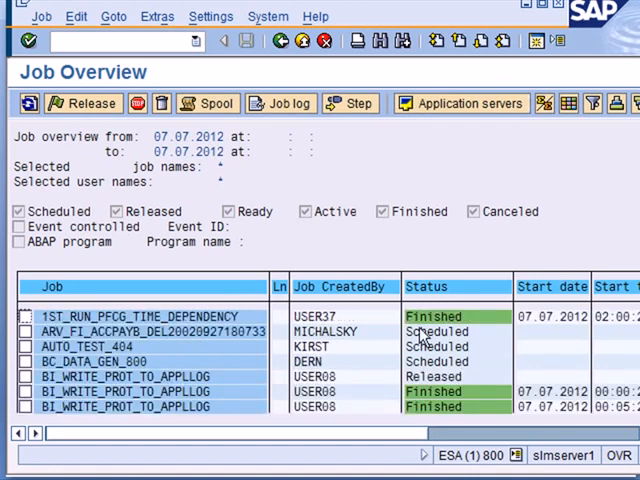
pyautogui.moveTo(558, 328)
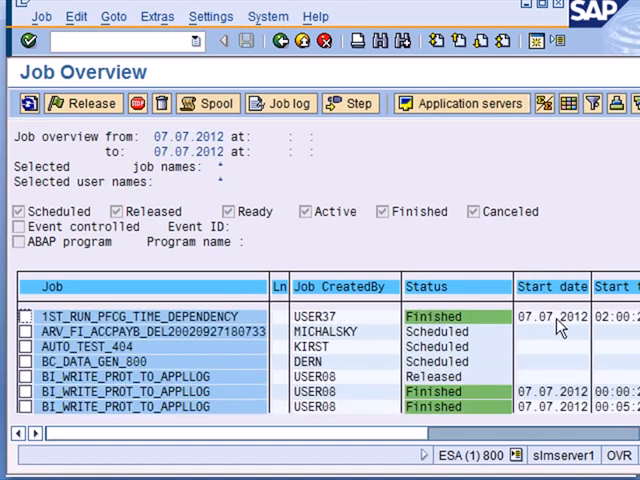
pyautogui.hscroll(3)
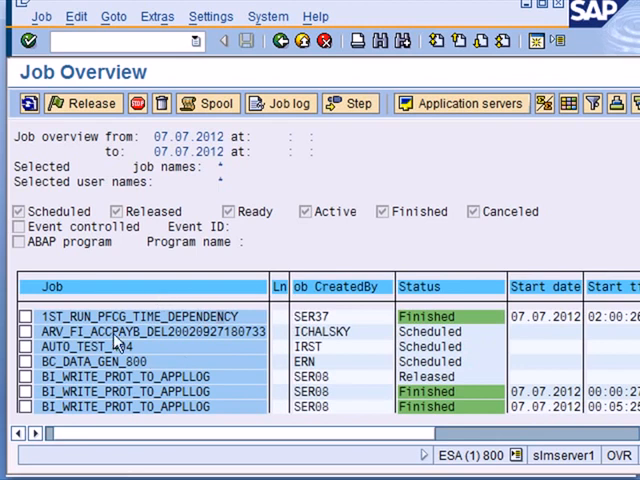
pyautogui.moveTo(350, 364)
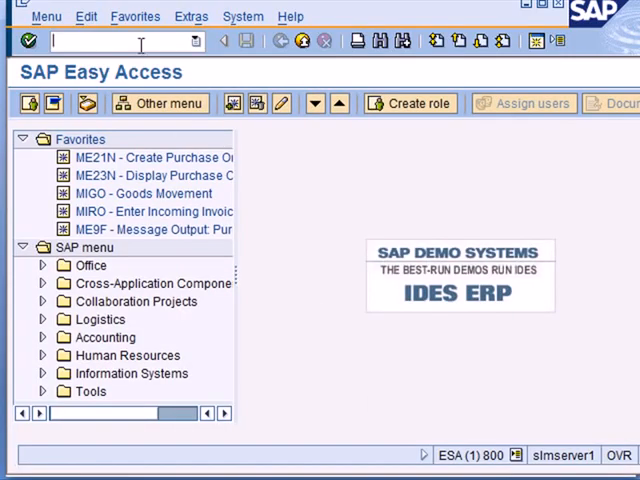
pyautogui.moveTo(140, 48)
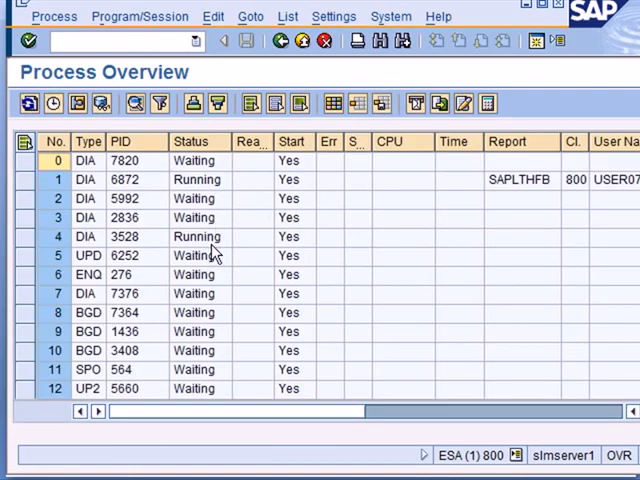
# - Inspect the running process in row 4 and the waiting process in row 2 of the Process Overview
pyautogui.click(196, 236)
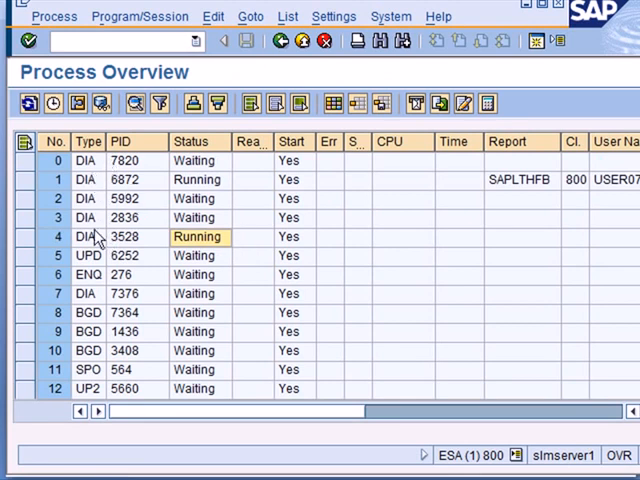
pyautogui.moveTo(144, 208)
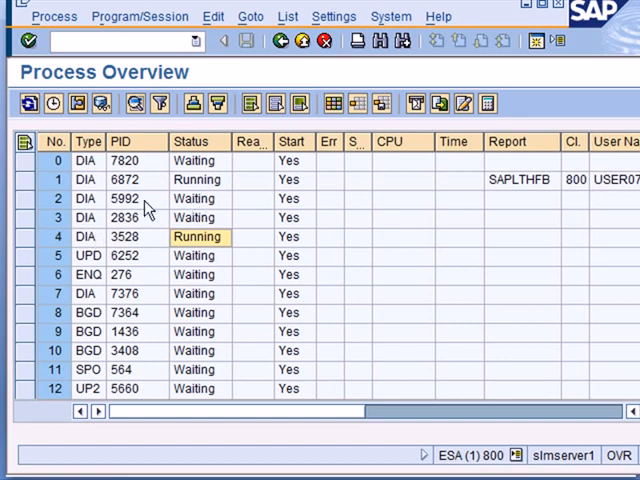
pyautogui.click(196, 198)
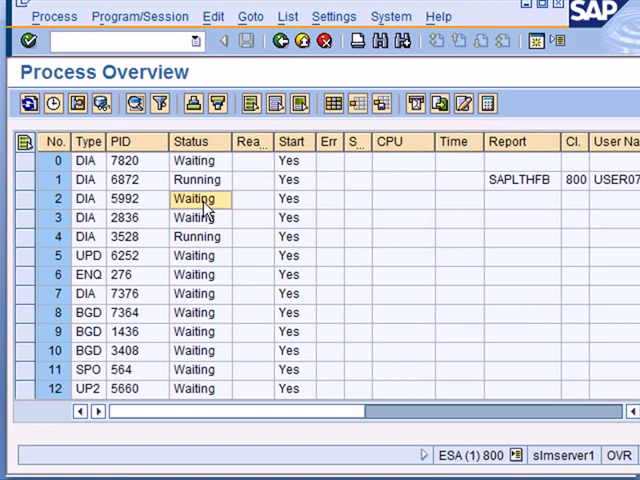
pyautogui.moveTo(160, 204)
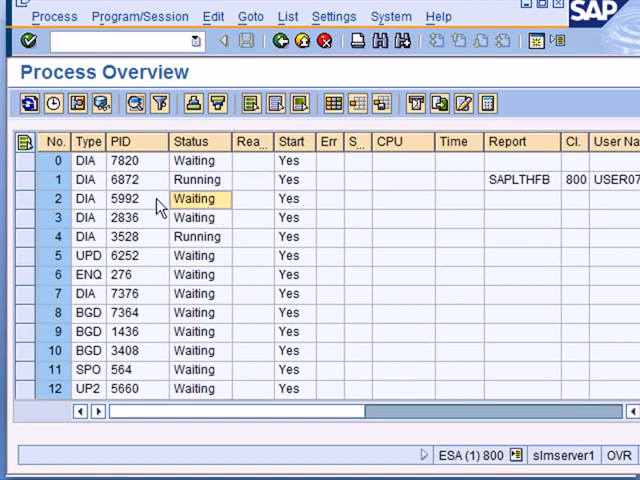
pyautogui.moveTo(110, 204)
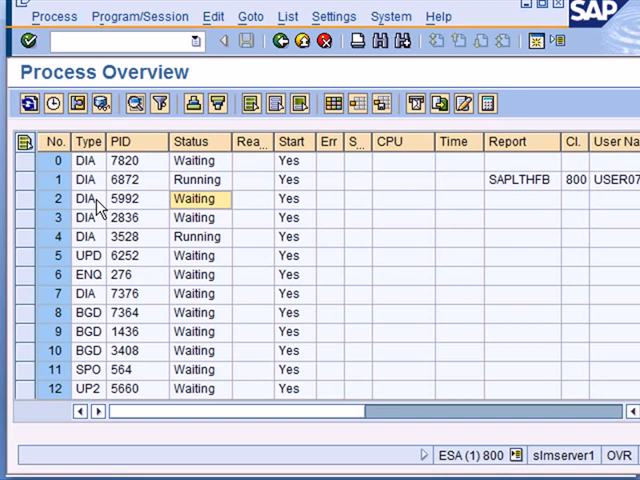
pyautogui.moveTo(100, 180)
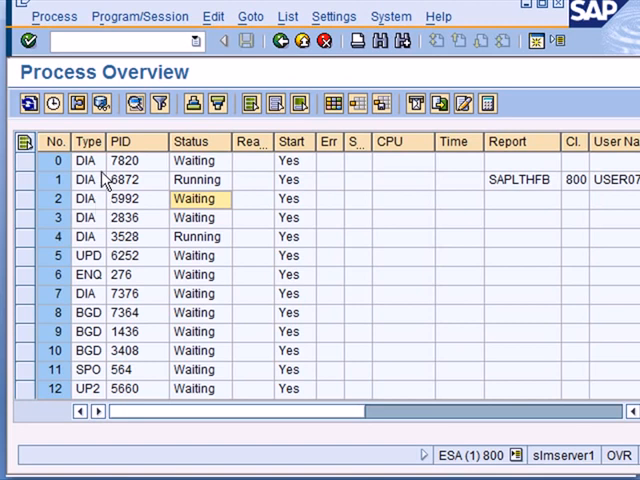
pyautogui.moveTo(92, 328)
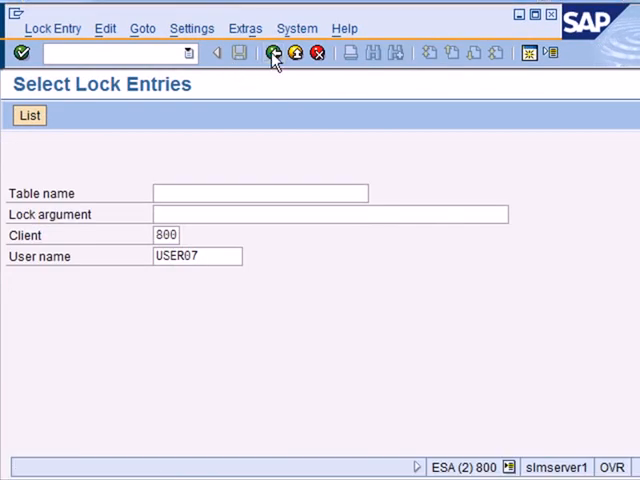
# - Refresh the SM12 lock entry list for client 800, finding no lock entries
pyautogui.click(274, 52)
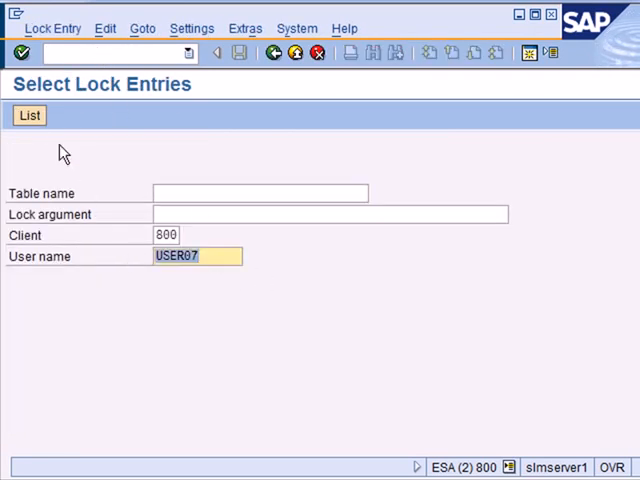
pyautogui.click(28, 116)
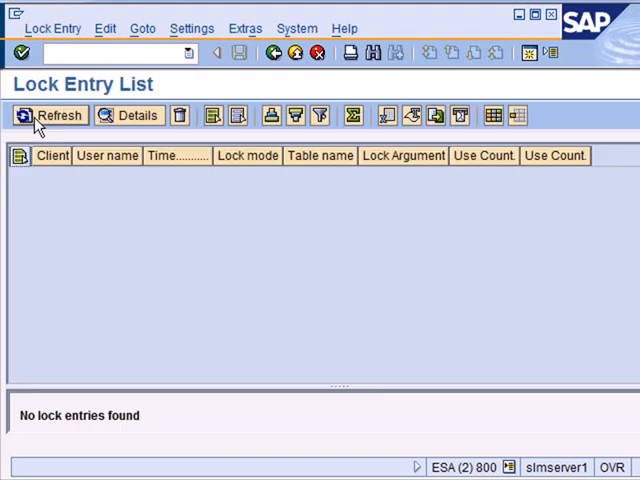
pyautogui.moveTo(416, 196)
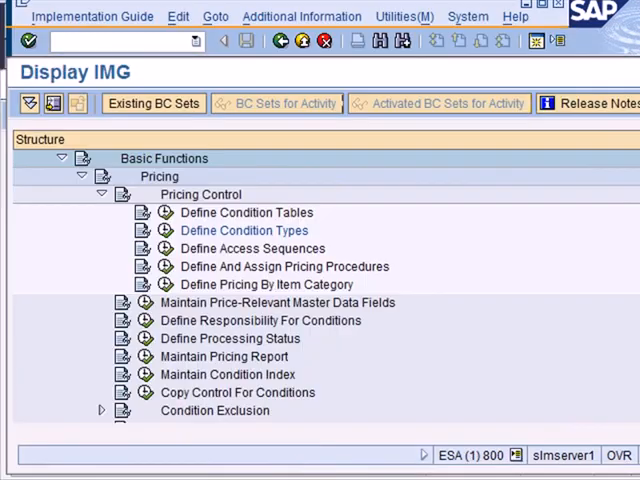
# - Start Maintain Condition Types from the Define Condition Types IMG activity
pyautogui.doubleClick(244, 230)
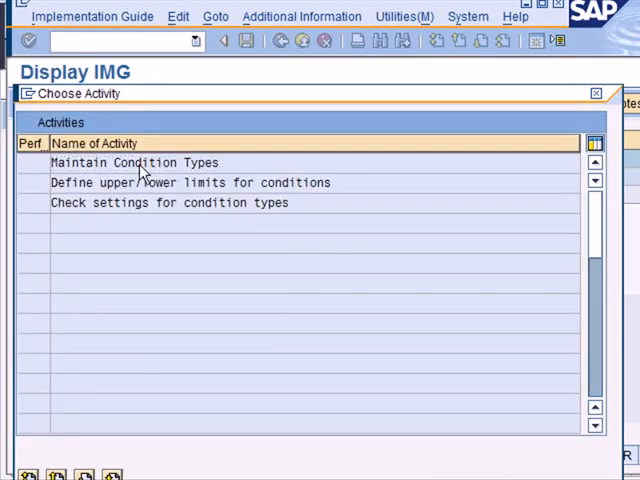
pyautogui.doubleClick(134, 162)
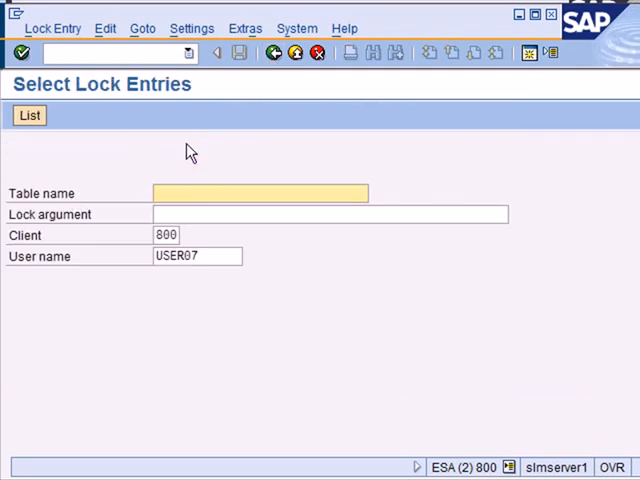
pyautogui.moveTo(28, 116)
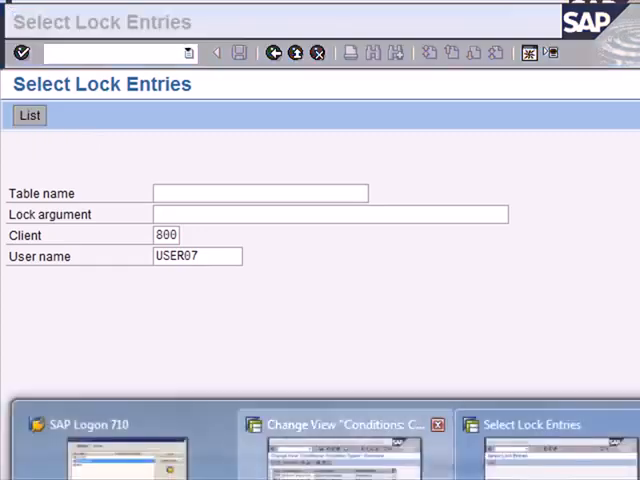
# - List the three USER07 lock entries on T685, T685A and T685T, then start SU01 for USER07
pyautogui.click(344, 424)
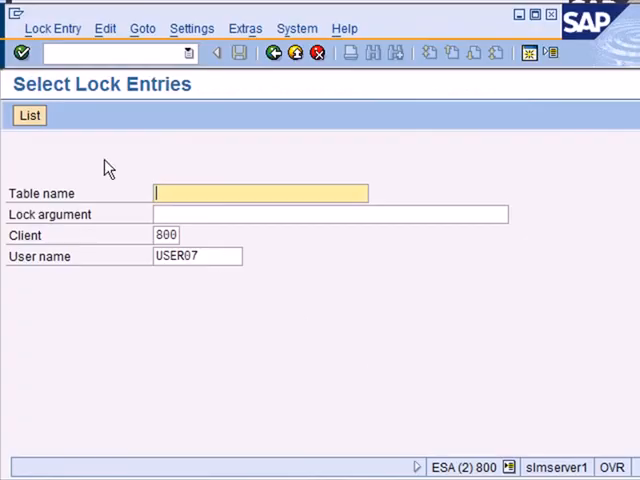
pyautogui.click(28, 116)
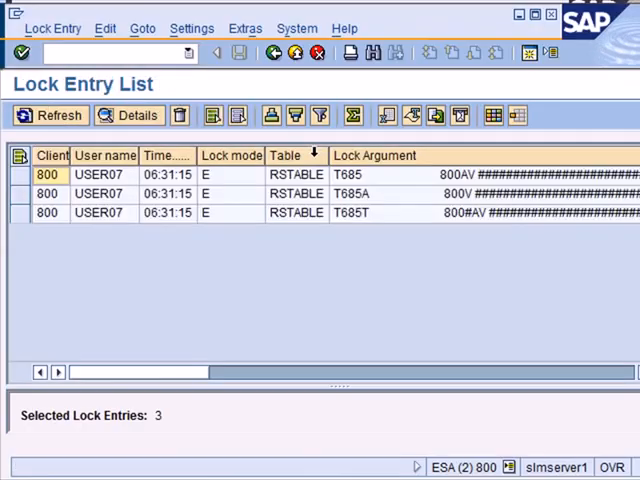
pyautogui.moveTo(130, 184)
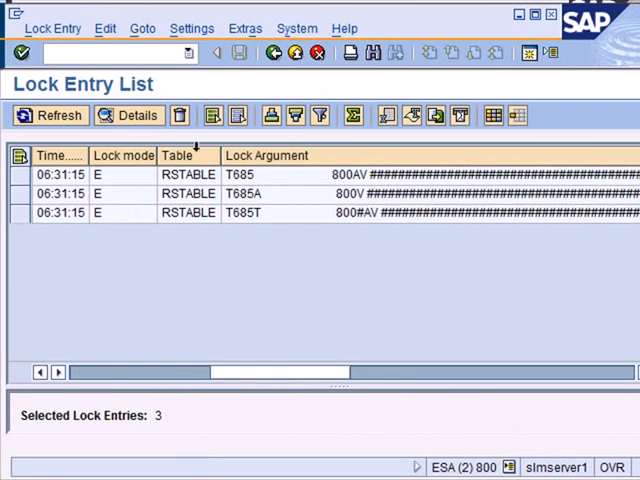
pyautogui.click(48, 116)
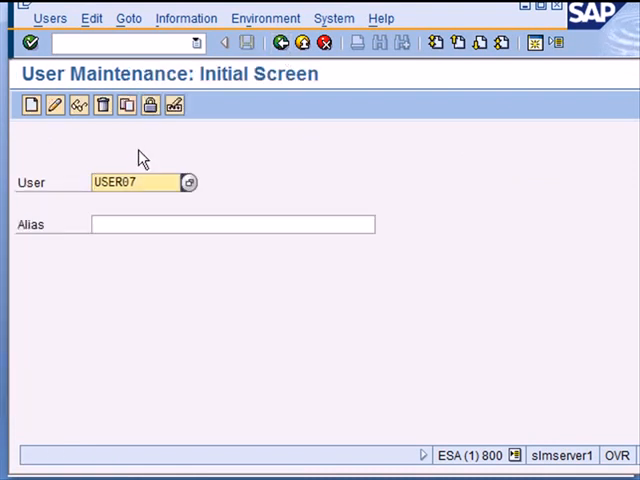
pyautogui.moveTo(280, 44)
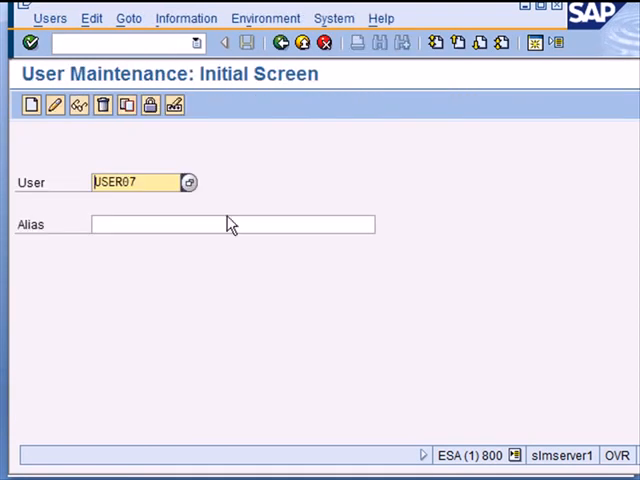
pyautogui.moveTo(80, 104)
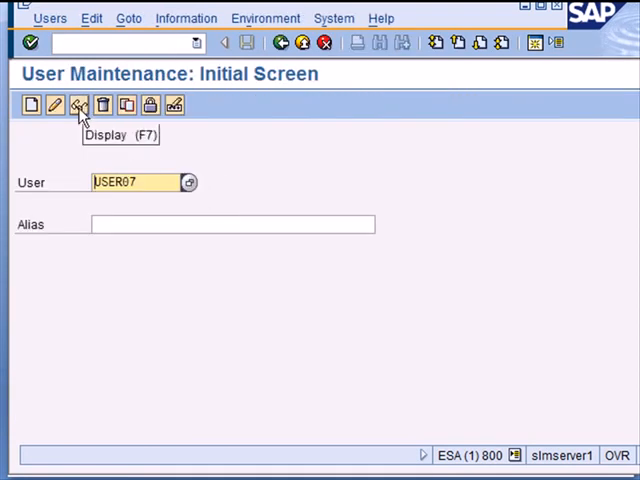
# - Display USER07's master record and look through the Address details
pyautogui.click(78, 104)
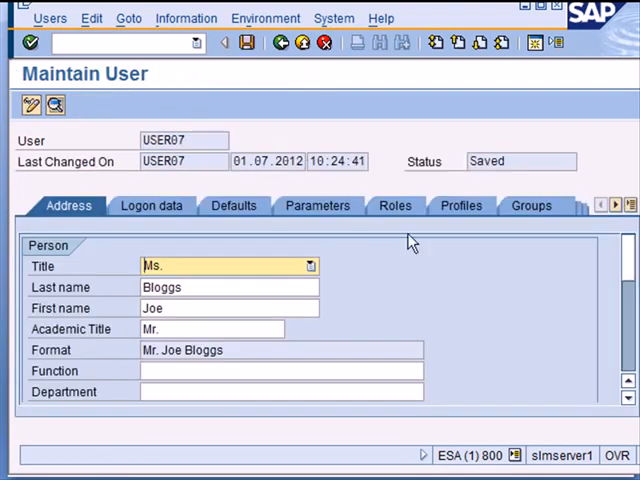
pyautogui.scroll(-3)
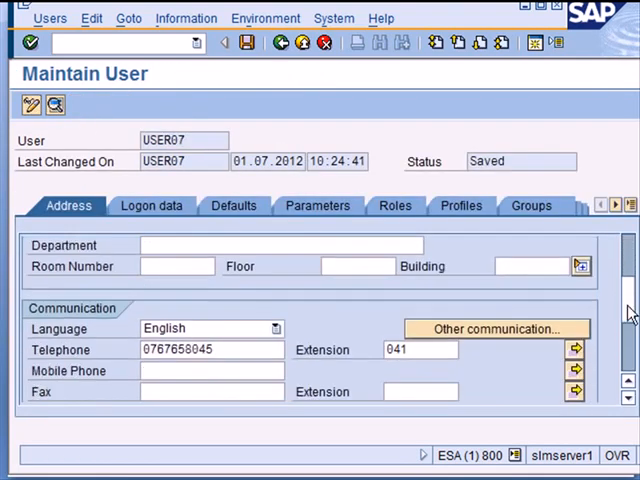
pyautogui.scroll(-3)
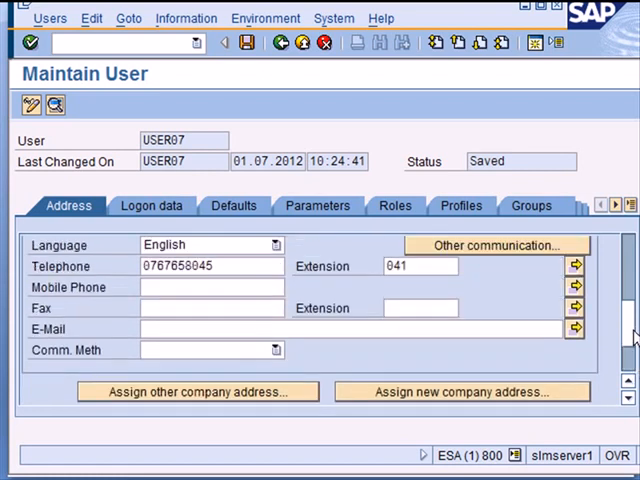
pyautogui.scroll(3)
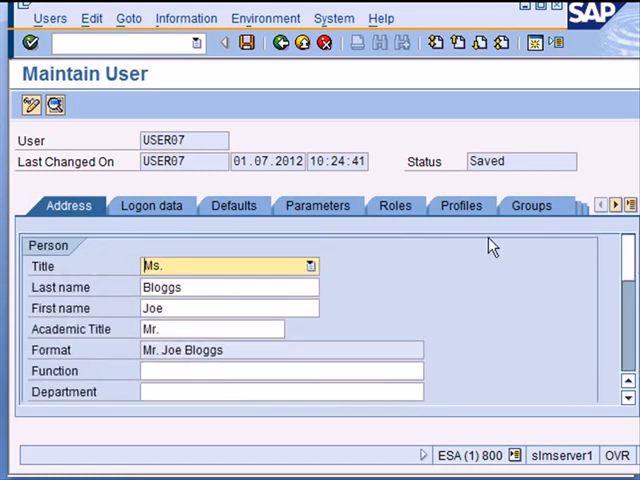
pyautogui.moveTo(458, 214)
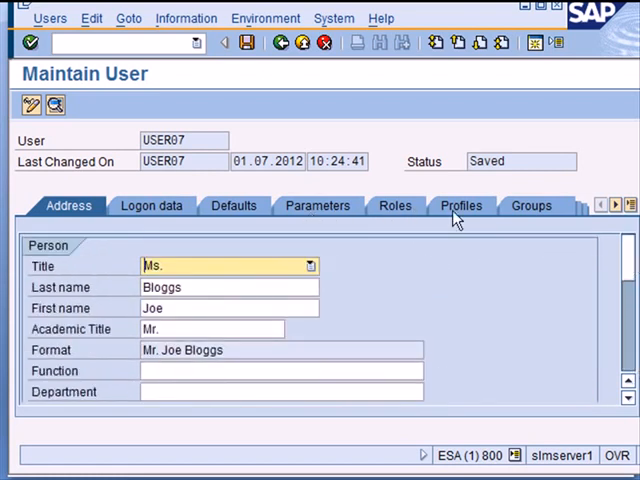
# - List the assigned authorization profiles and pick out SAP_ALL
pyautogui.click(460, 206)
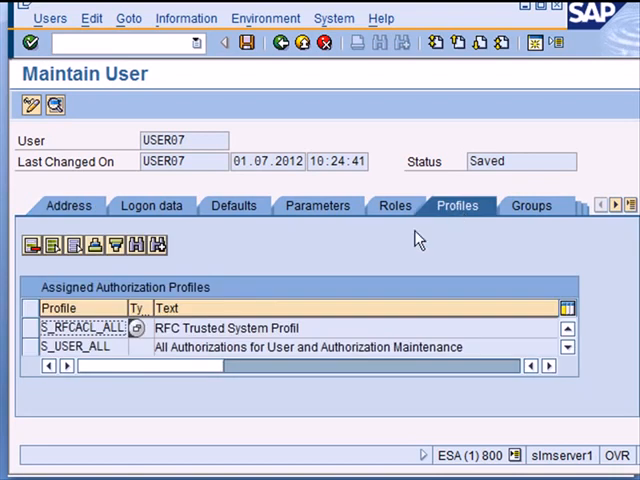
pyautogui.moveTo(456, 112)
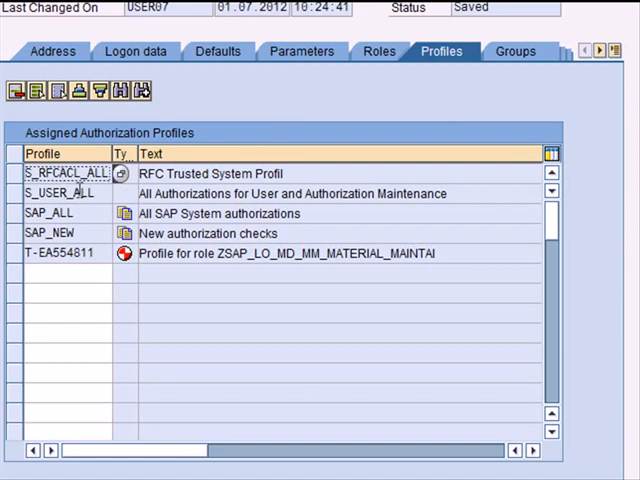
pyautogui.click(64, 212)
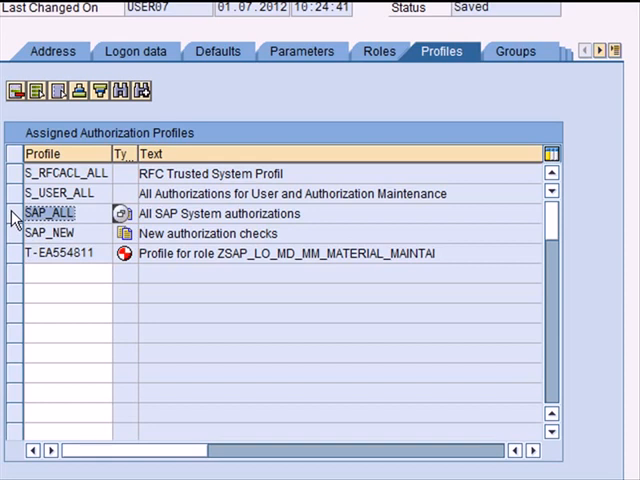
pyautogui.moveTo(300, 246)
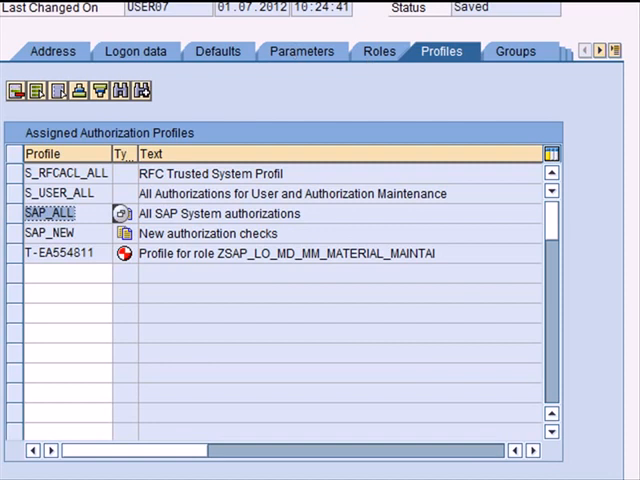
pyautogui.moveTo(480, 312)
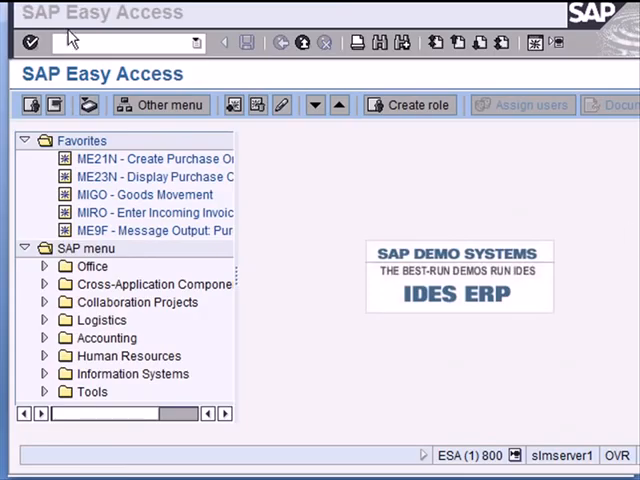
# - Reread the system log and browse its entries, heading to SM02 for system messages
pyautogui.write('sm2')
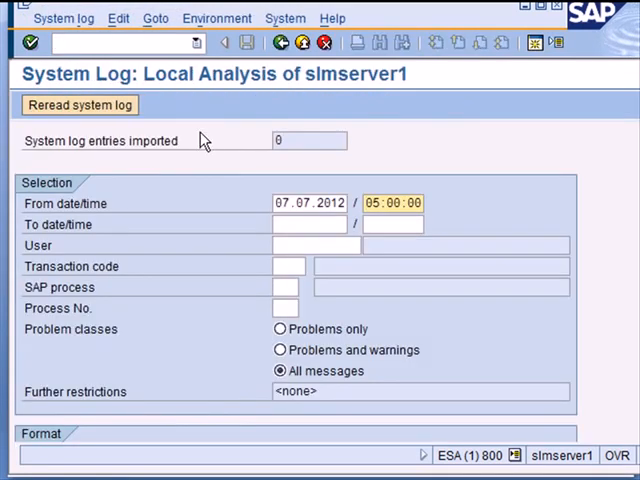
pyautogui.click(80, 104)
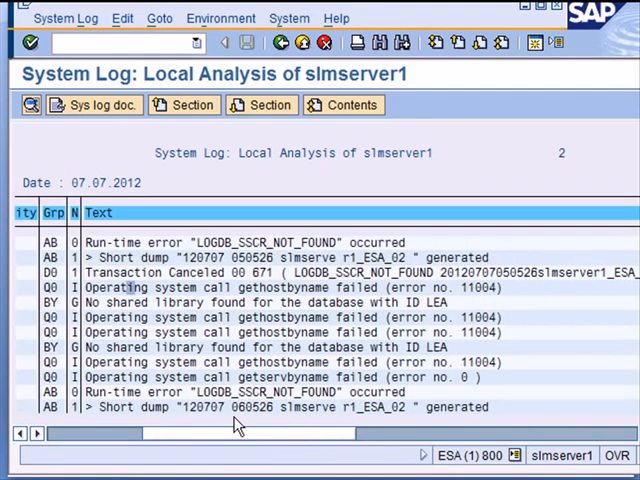
pyautogui.scroll(-3)
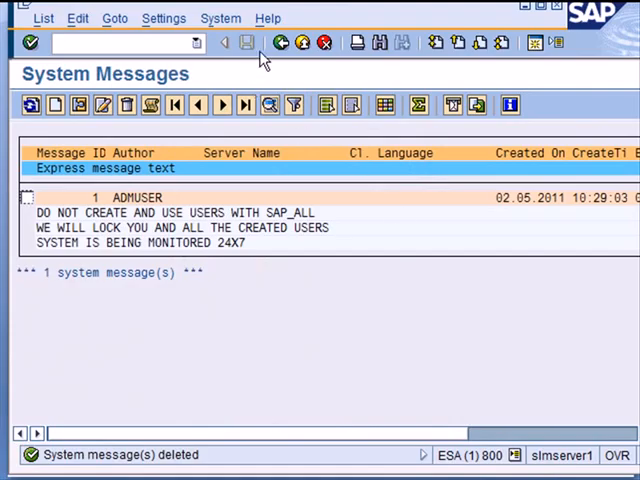
pyautogui.click(224, 42)
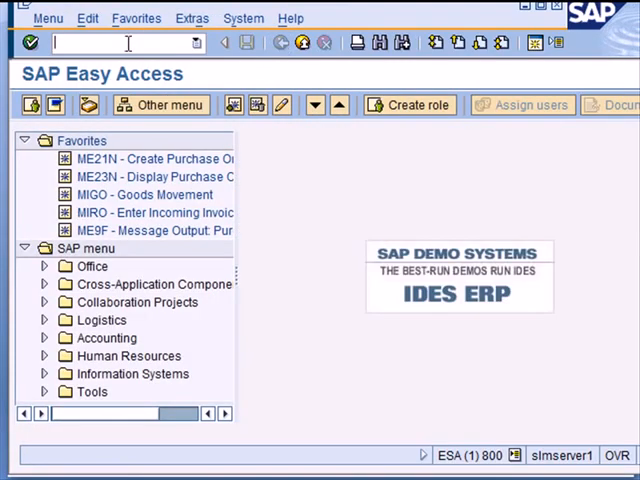
pyautogui.write('sm0')
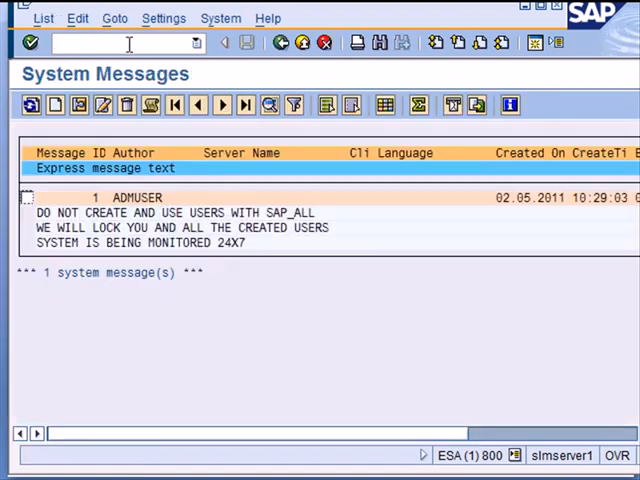
pyautogui.moveTo(256, 246)
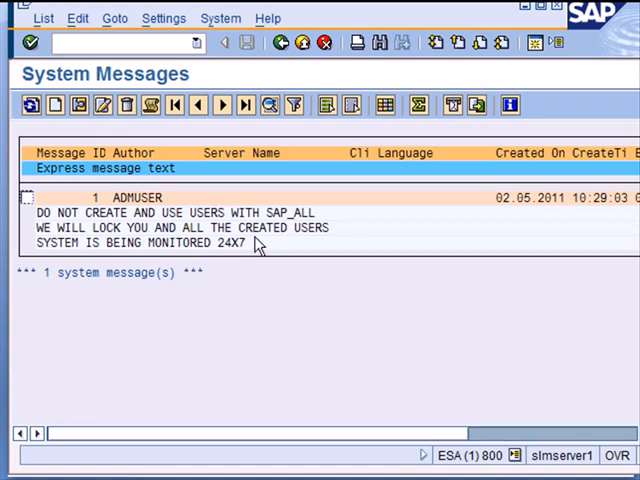
pyautogui.moveTo(230, 244)
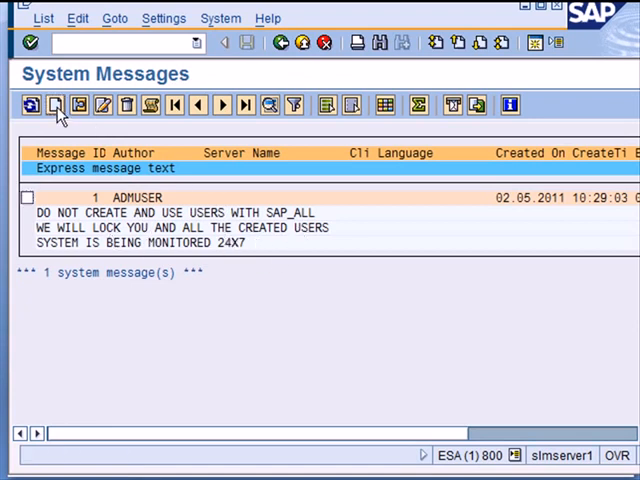
# - Create a system message reading 'Hello World' targeted at server slmserver1_ESA_02
pyautogui.click(54, 104)
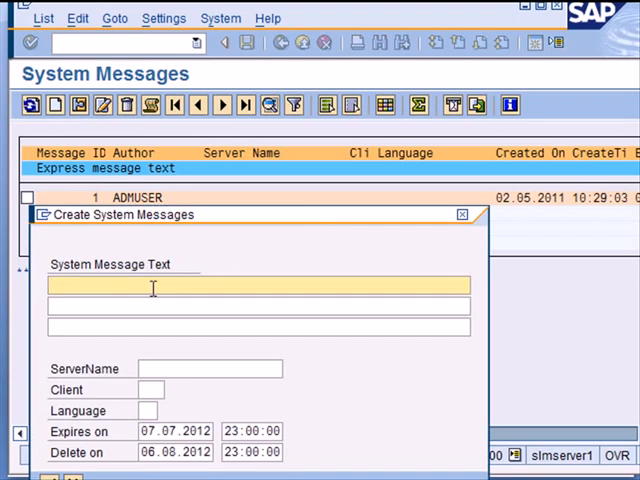
pyautogui.write('Hello World')
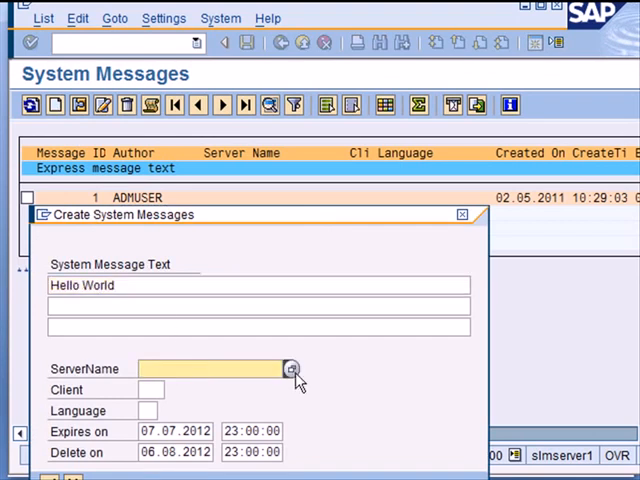
pyautogui.click(292, 368)
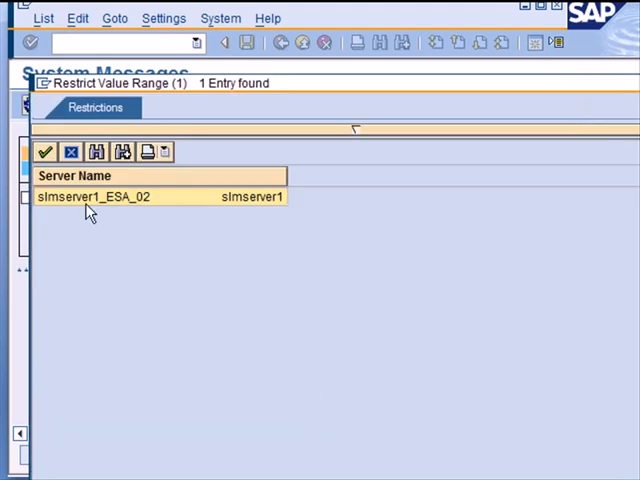
pyautogui.doubleClick(90, 196)
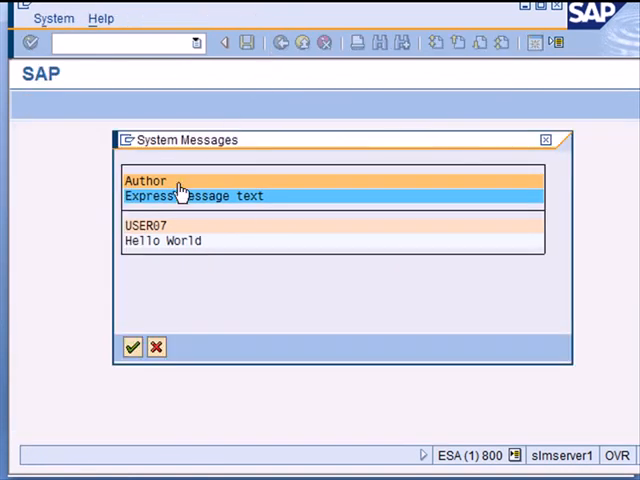
pyautogui.moveTo(200, 252)
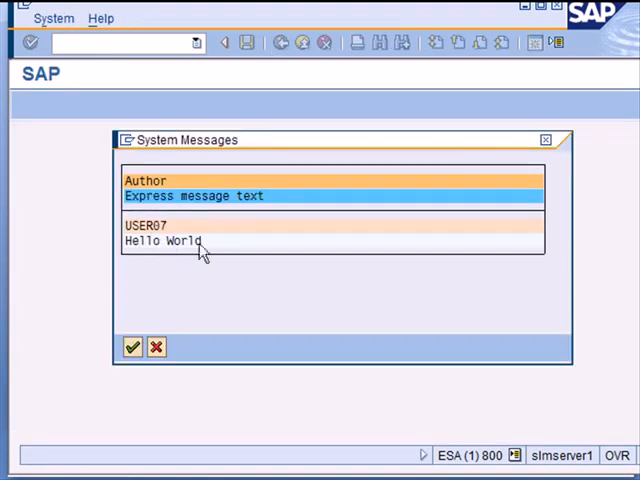
pyautogui.moveTo(140, 244)
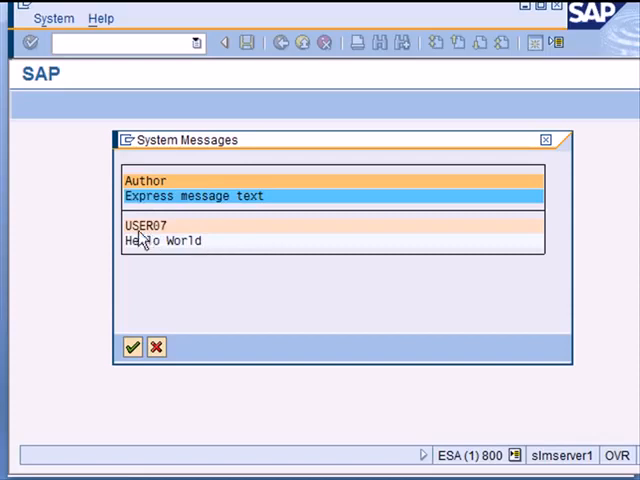
pyautogui.moveTo(164, 270)
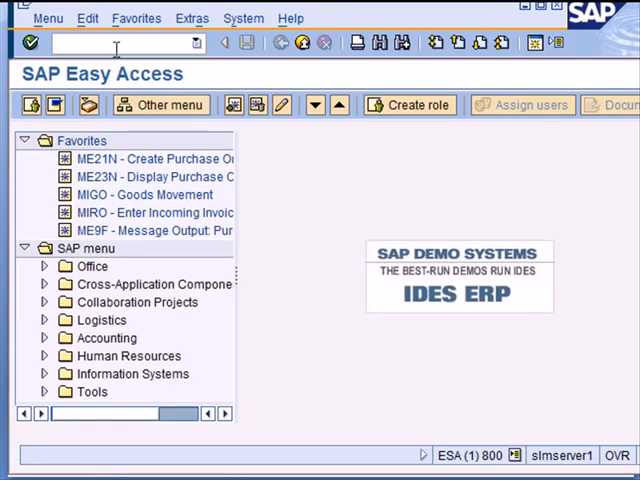
# - Via RZ20, open the SQL Server monitor tree and browse the ESADATA space management entries
pyautogui.write('rz')
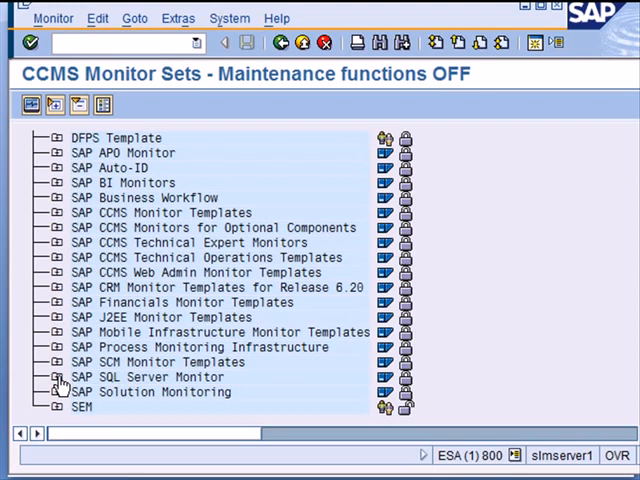
pyautogui.click(56, 376)
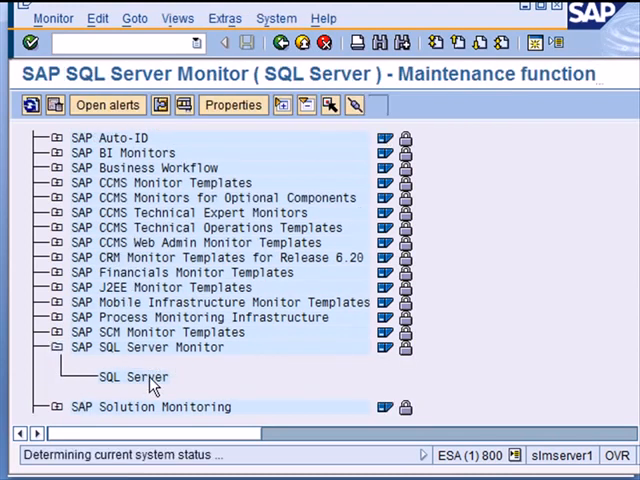
pyautogui.doubleClick(124, 376)
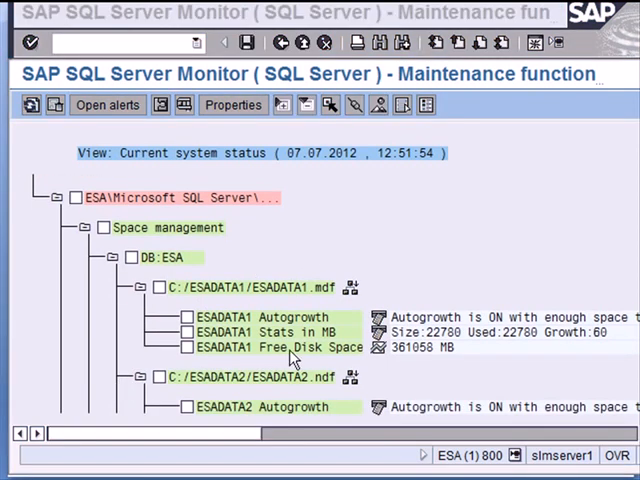
pyautogui.moveTo(410, 356)
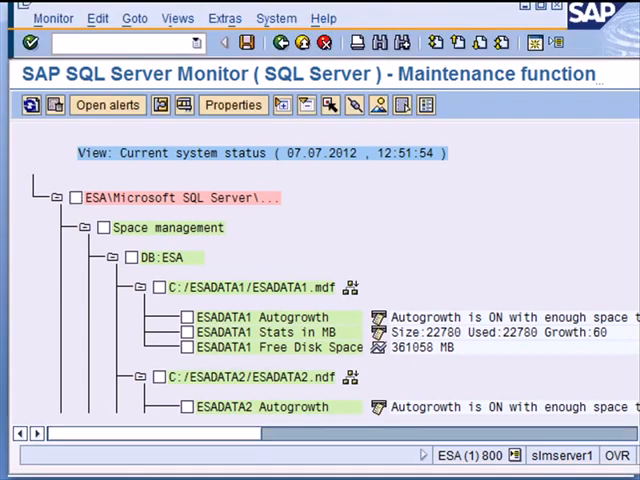
pyautogui.scroll(-3)
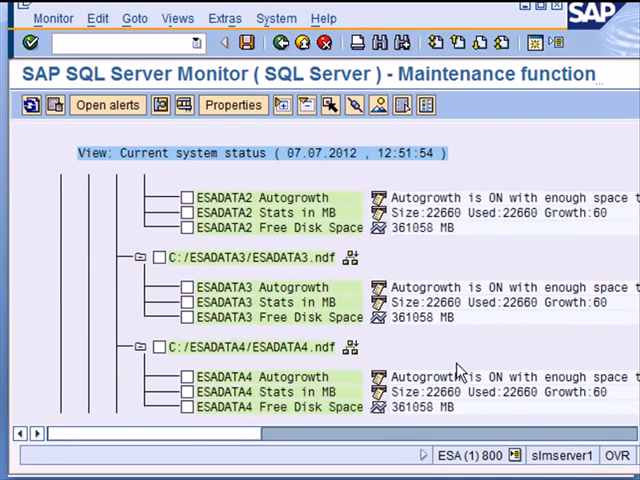
pyautogui.scroll(-3)
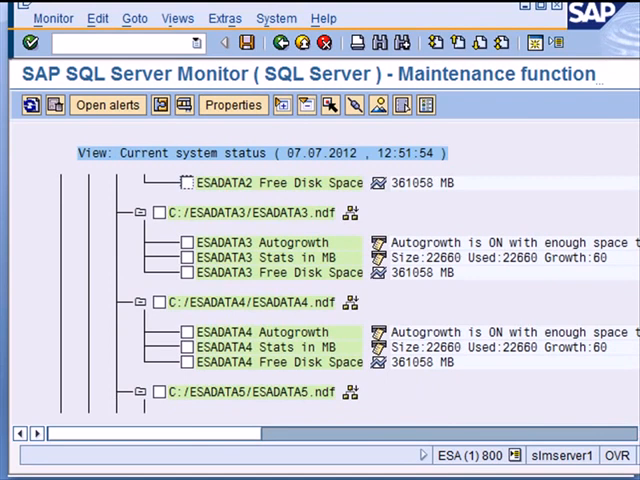